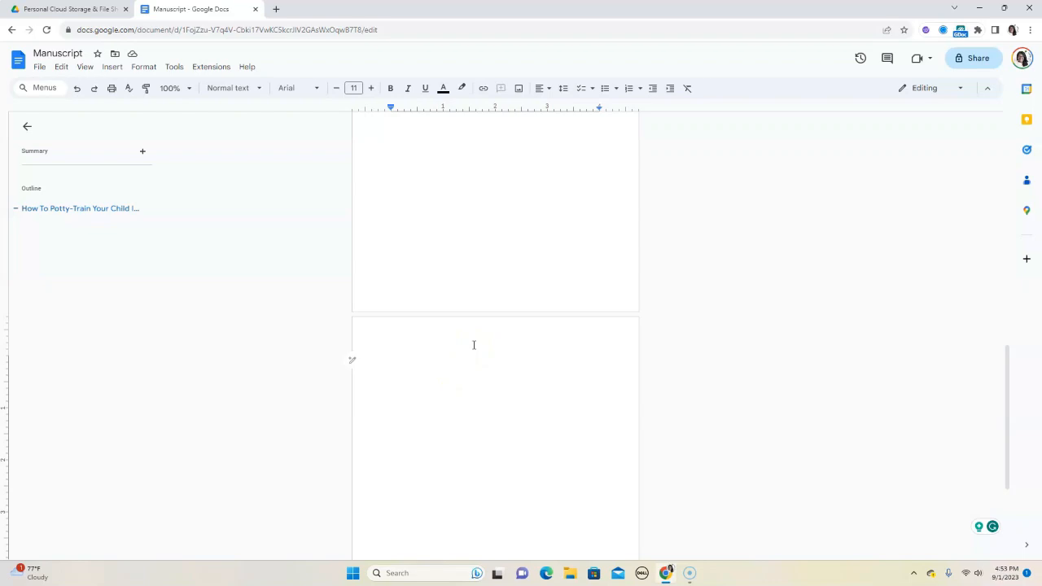
Step: Ask Help me write for a 10-chapter outline on potty-training a child in 30 days
click(468, 343)
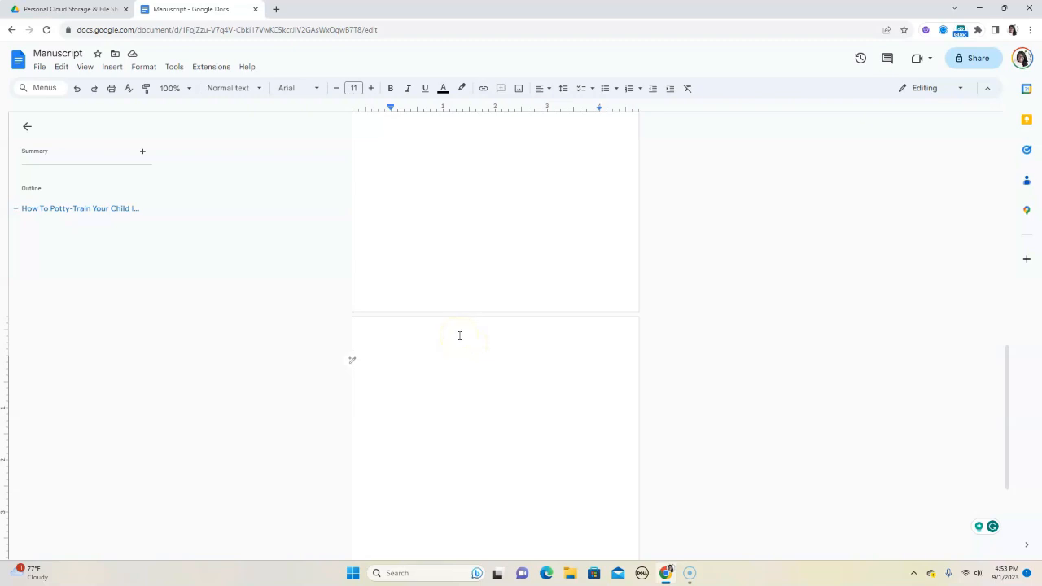
mouse_move(450, 343)
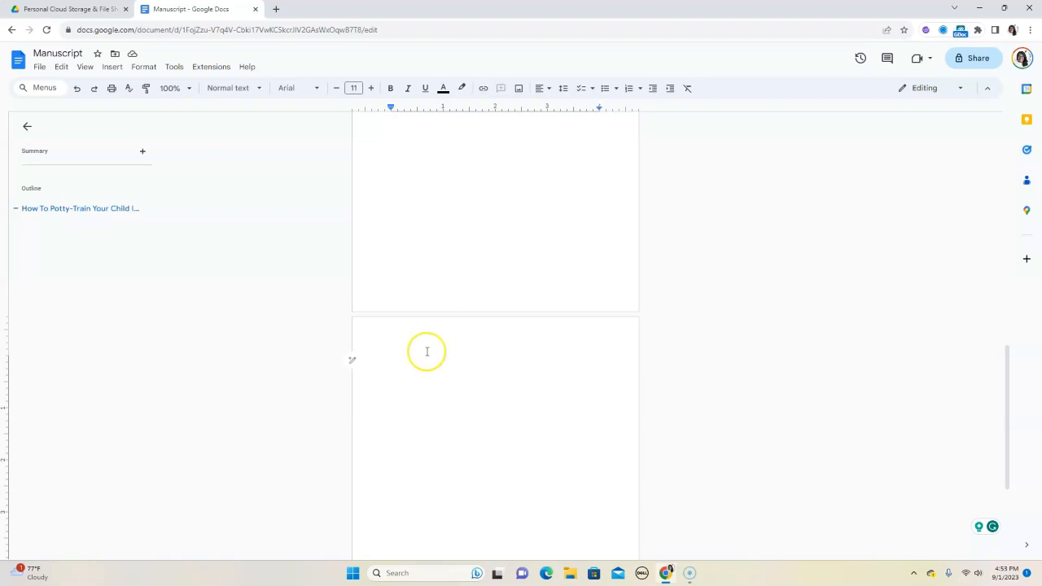
mouse_move(498, 371)
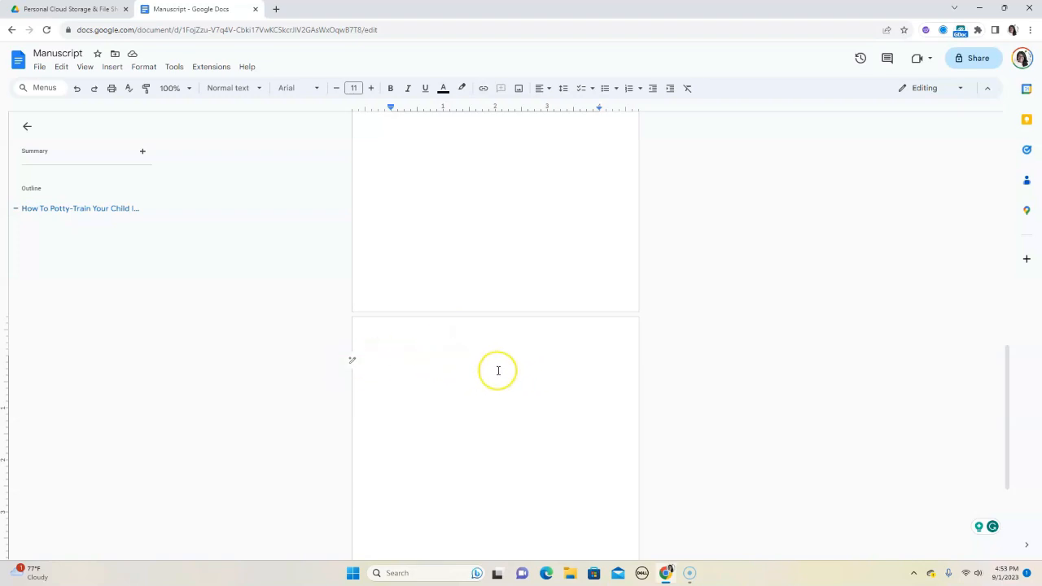
mouse_move(498, 371)
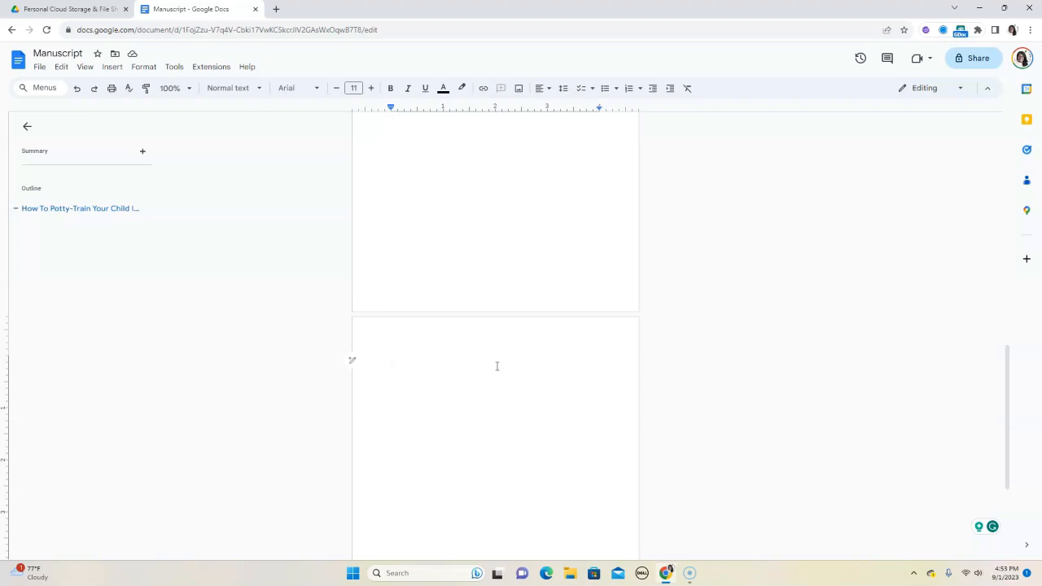
mouse_move(398, 382)
text(I w)
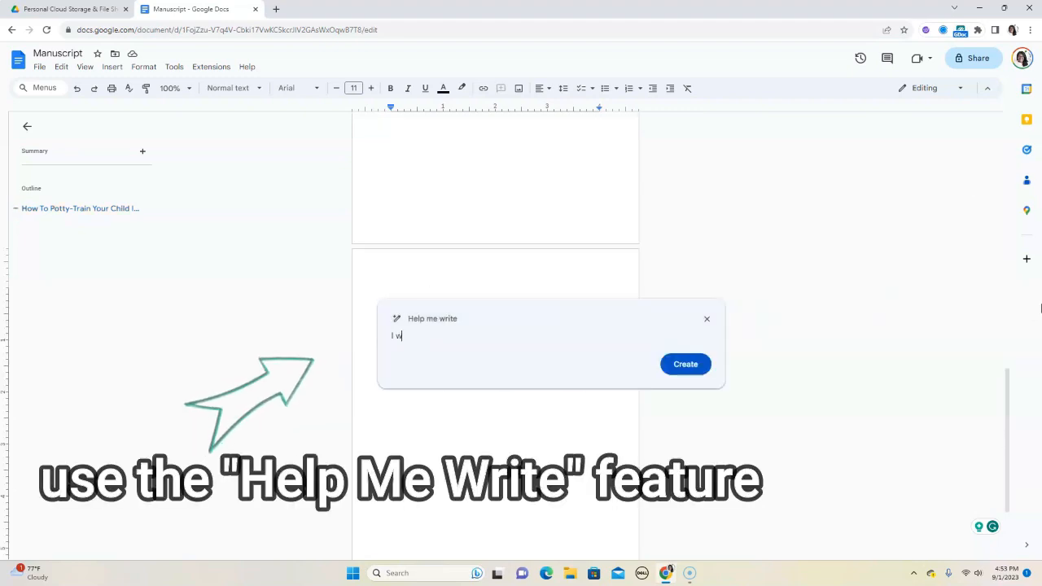
text(ant)
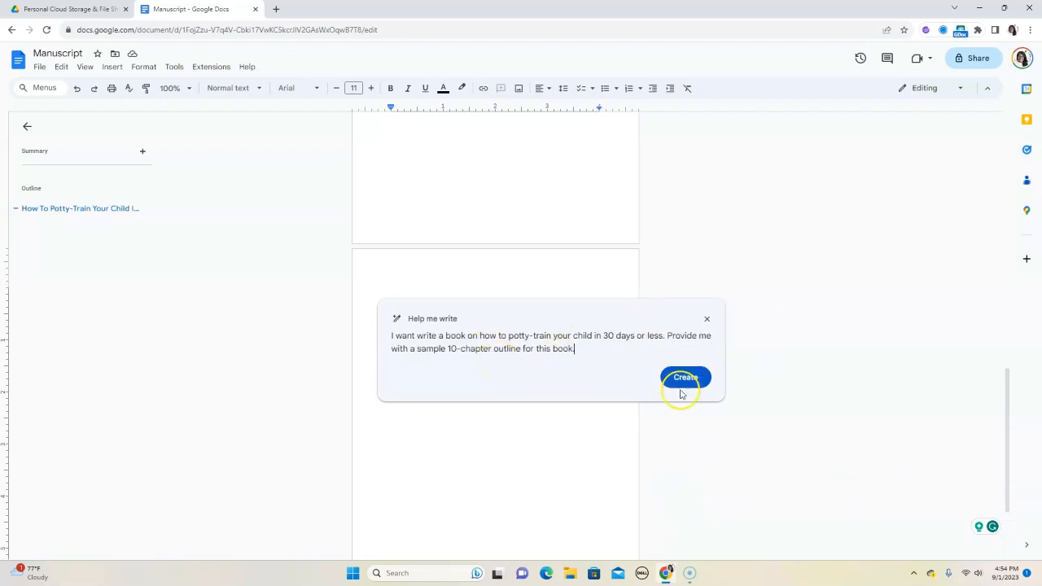
click(684, 377)
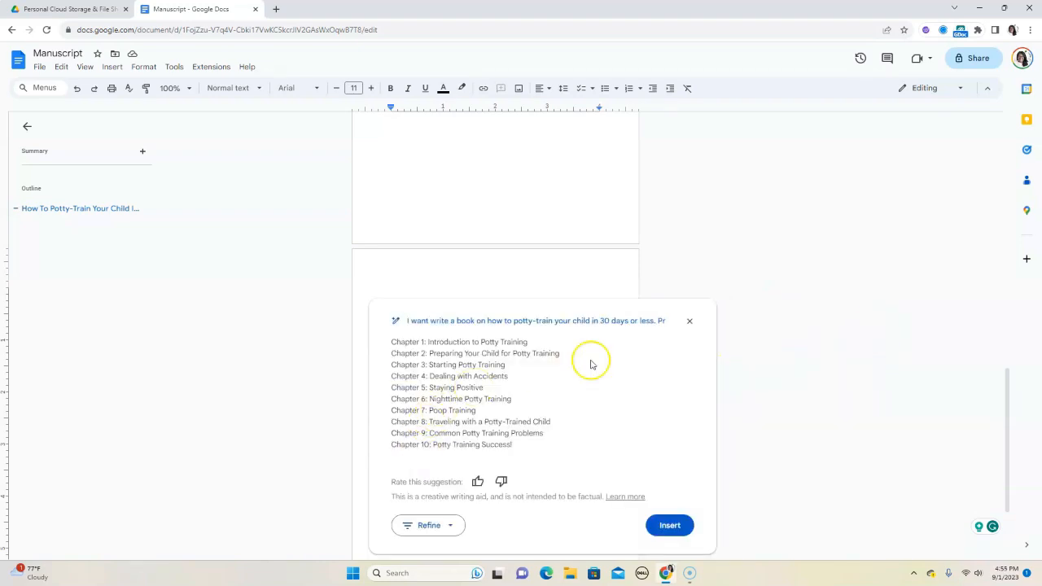
mouse_move(472, 350)
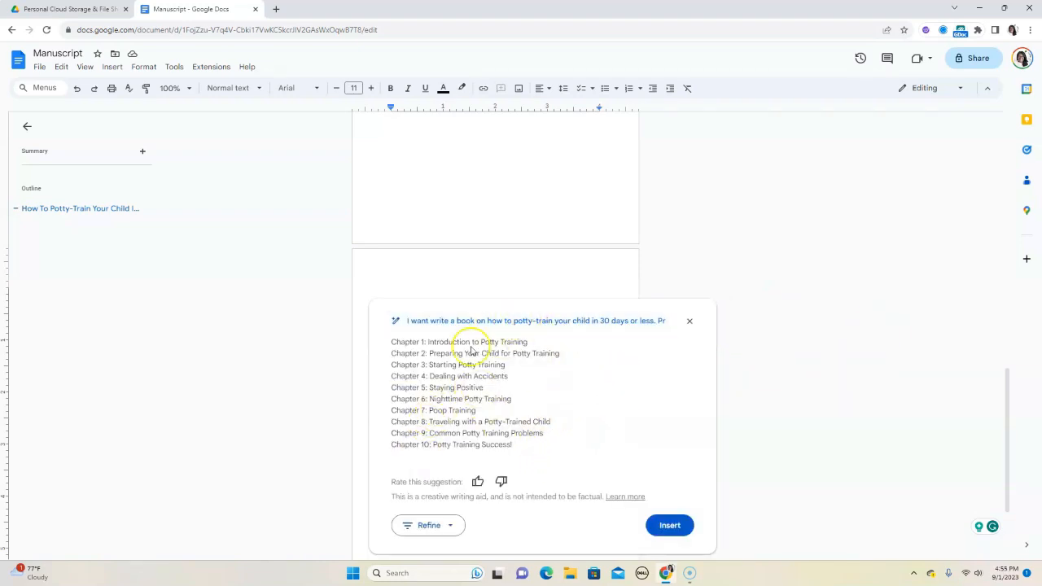
mouse_move(549, 352)
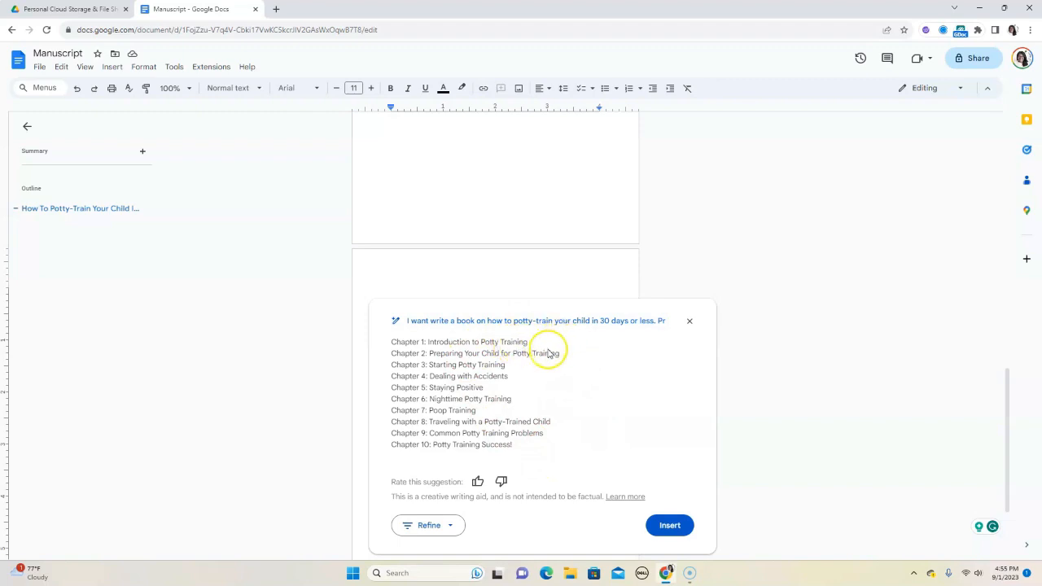
mouse_move(514, 376)
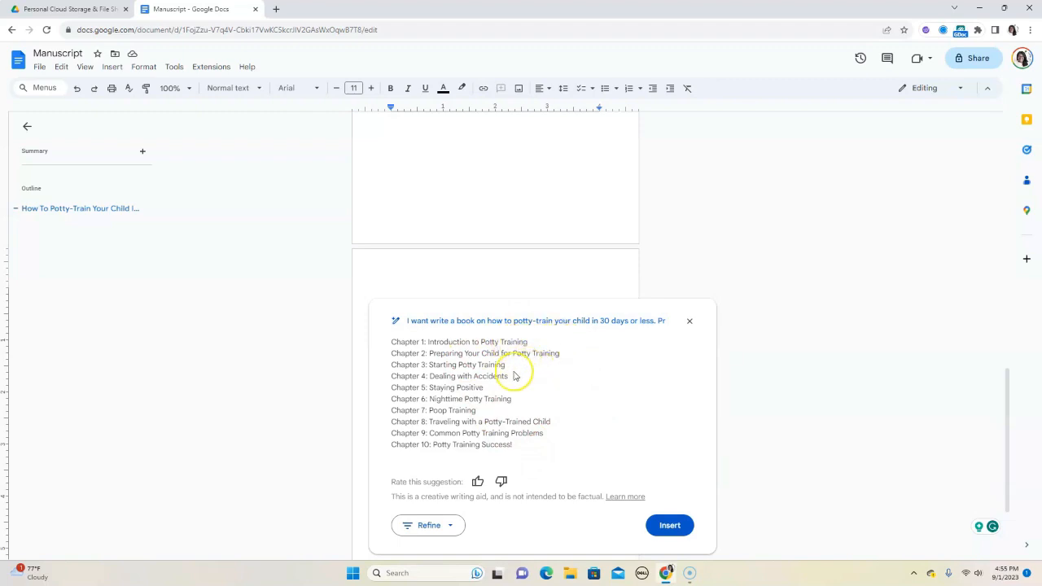
mouse_move(492, 392)
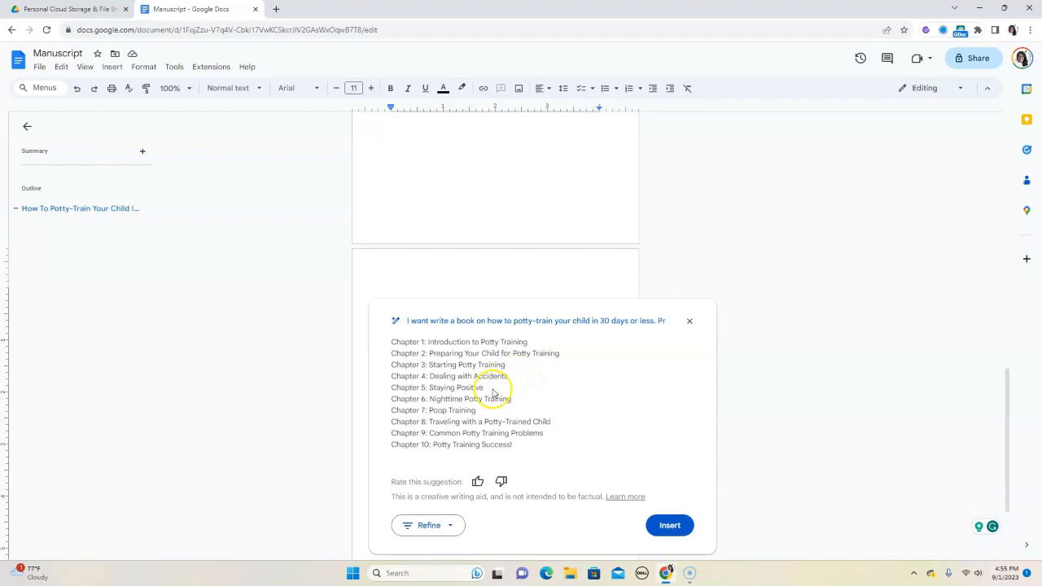
mouse_move(490, 436)
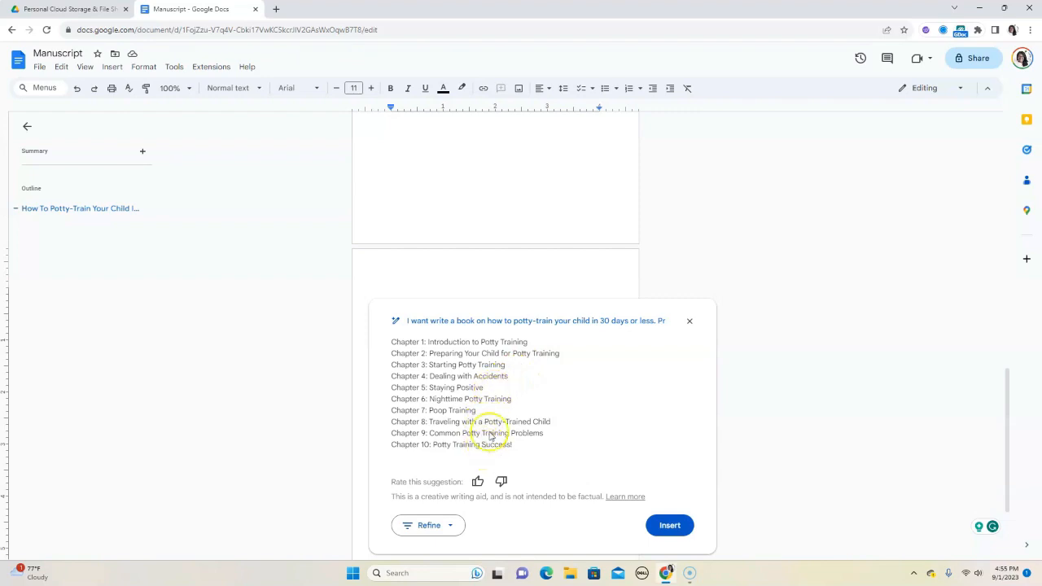
mouse_move(581, 422)
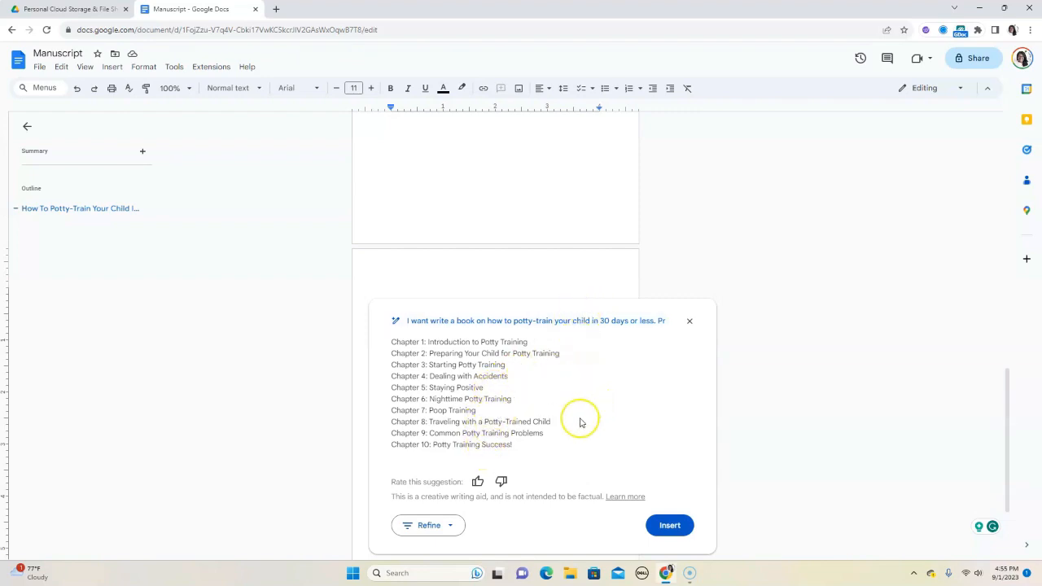
Step: Scroll through the generated ten-chapter potty-training outline to review it
scroll(down, 3)
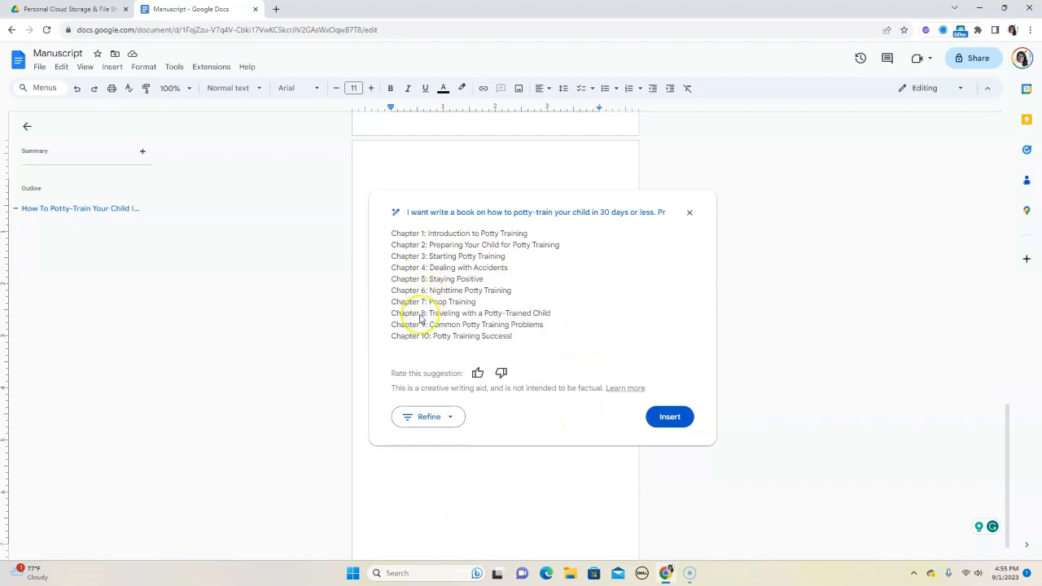
mouse_move(437, 348)
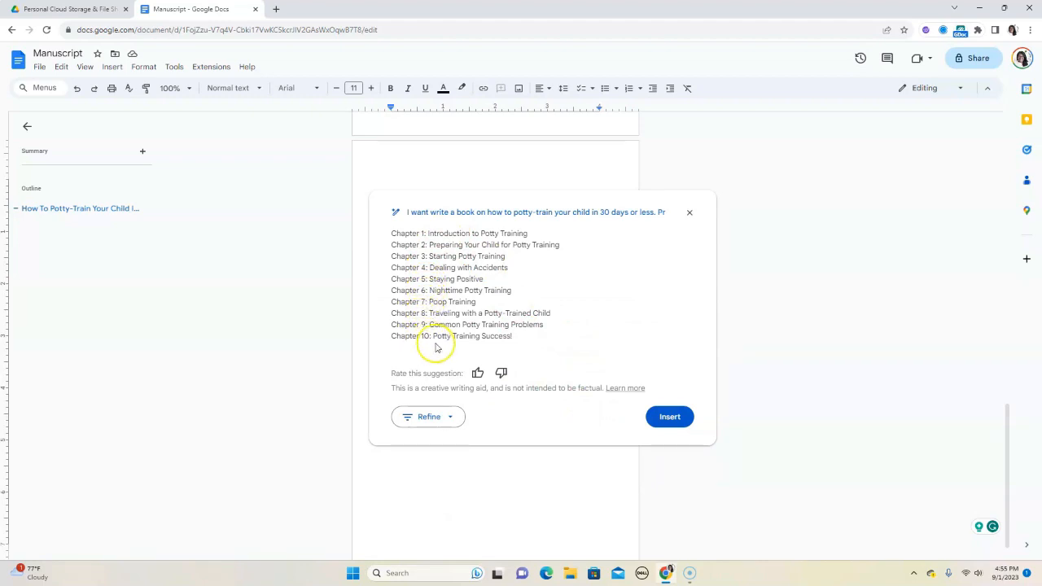
mouse_move(457, 325)
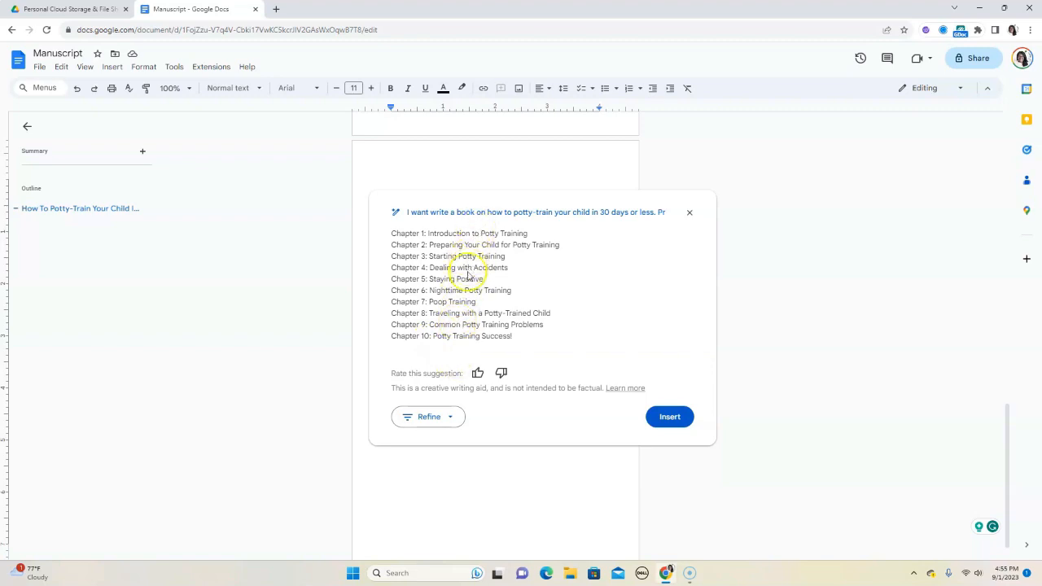
mouse_move(589, 148)
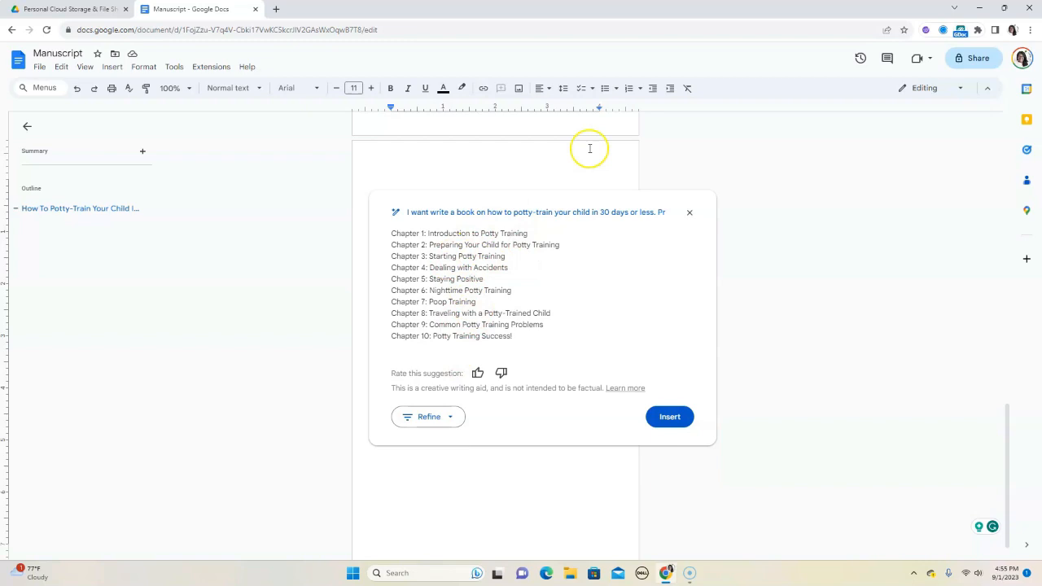
mouse_move(581, 293)
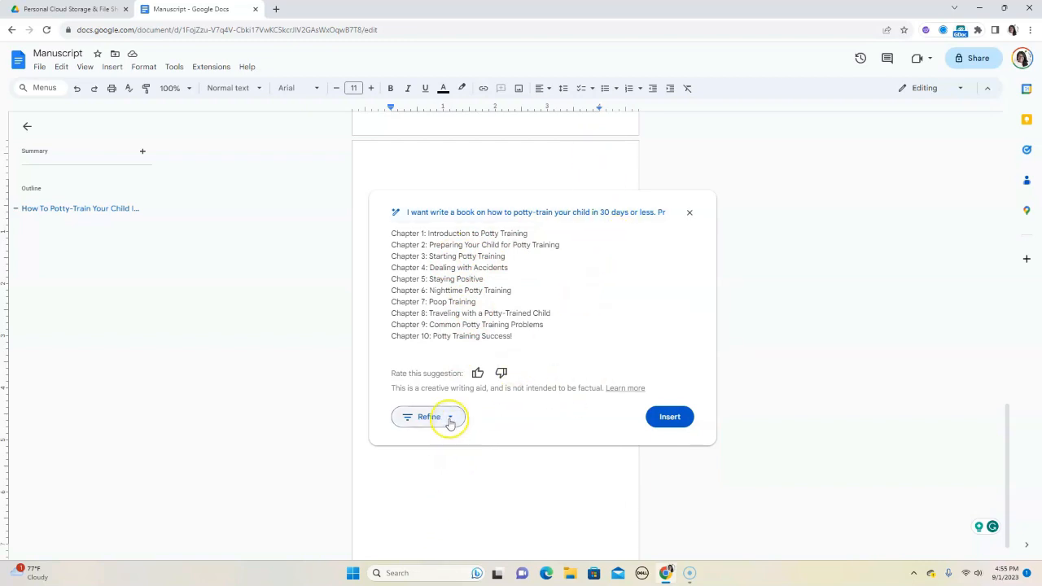
Step: Refine the outline with Elaborate to add a description under each chapter
click(427, 416)
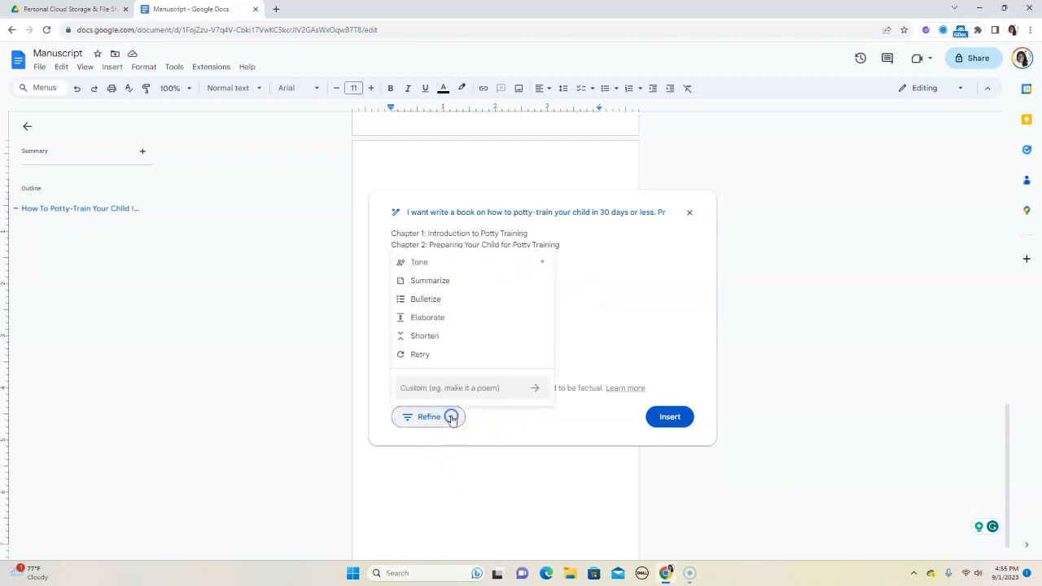
mouse_move(425, 335)
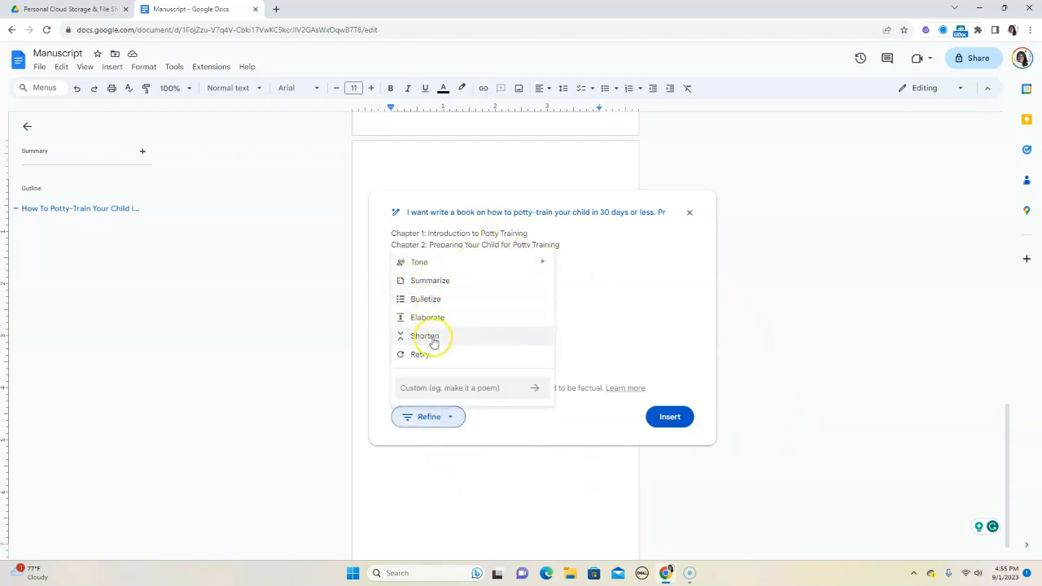
click(425, 336)
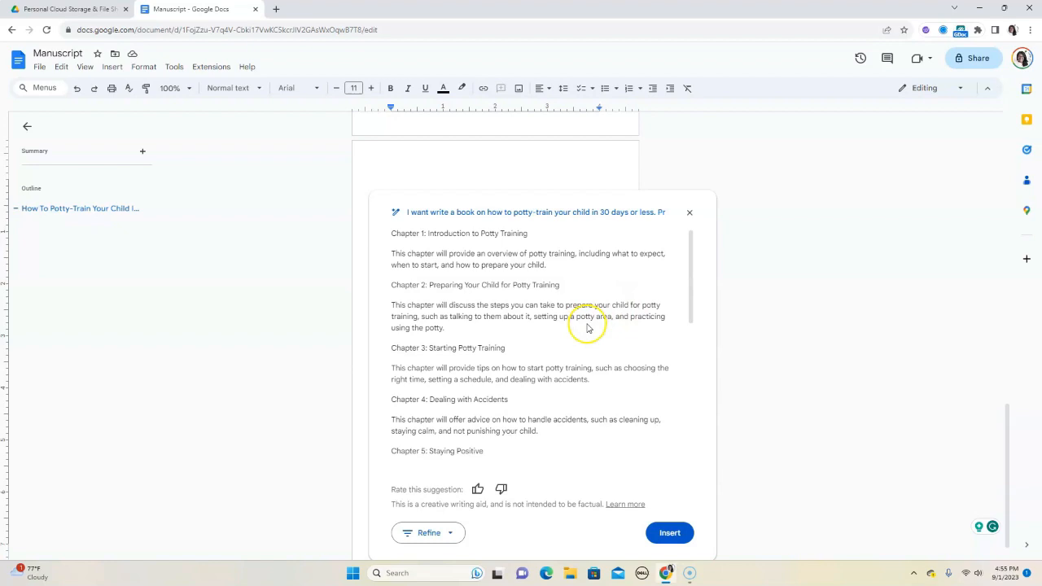
scroll(down, 3)
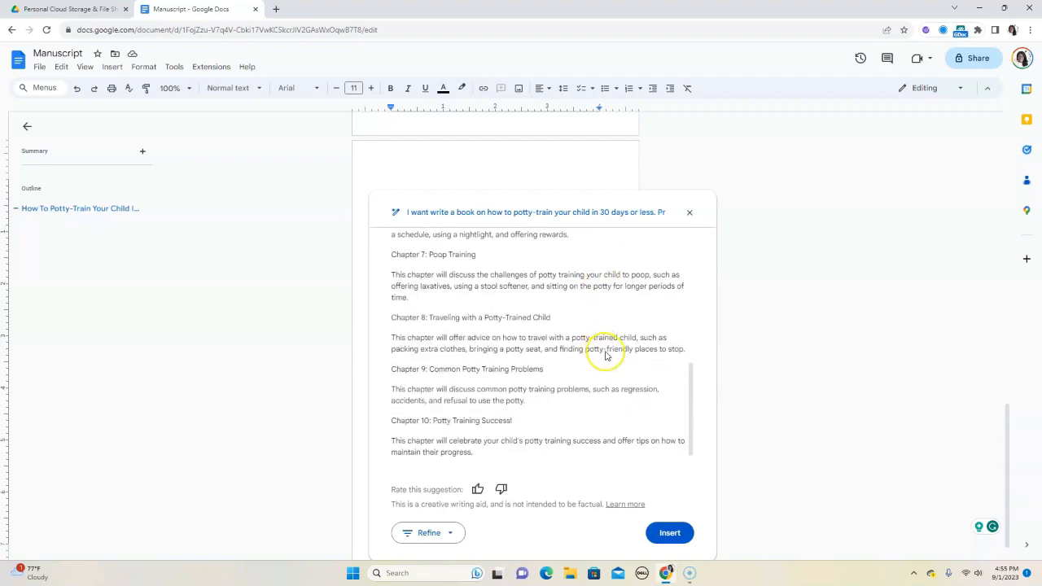
scroll(up, 3)
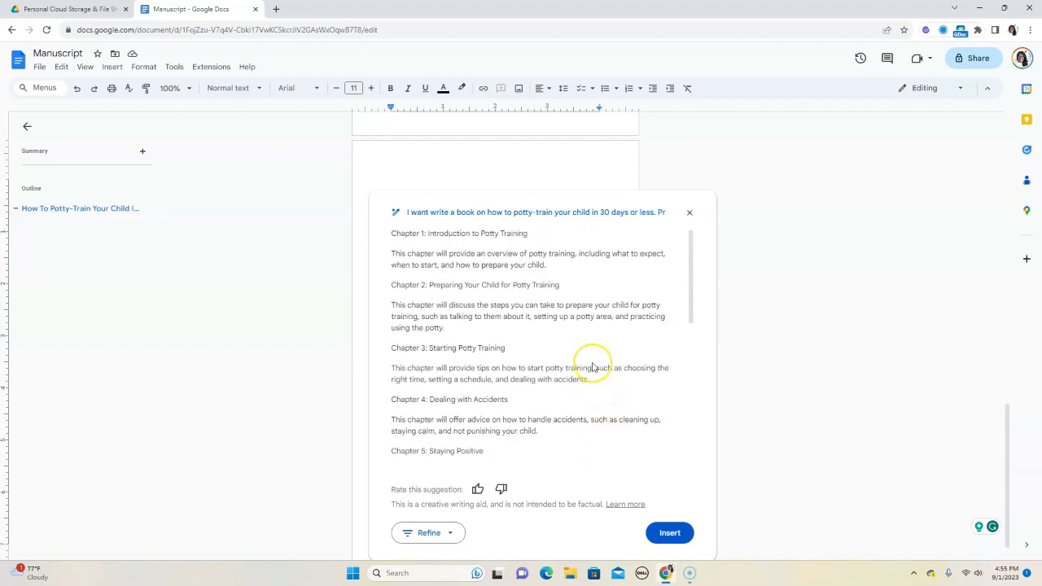
scroll(down, 3)
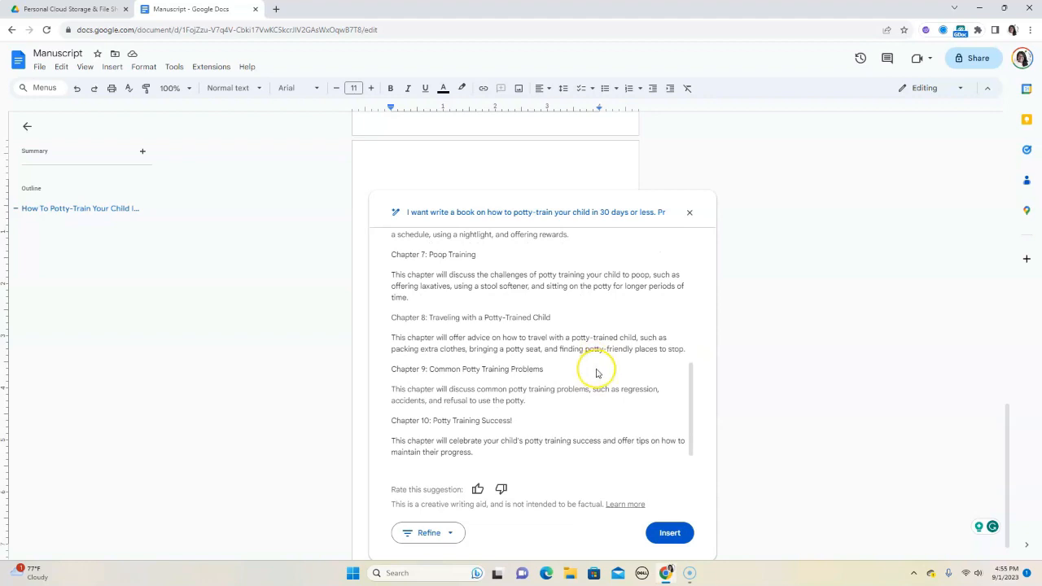
scroll(up, 3)
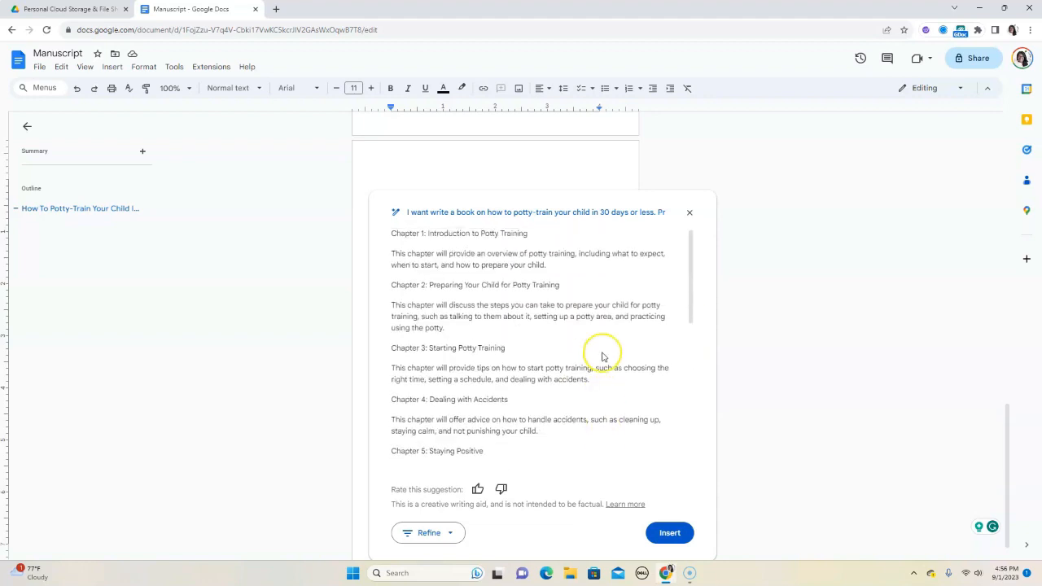
mouse_move(586, 361)
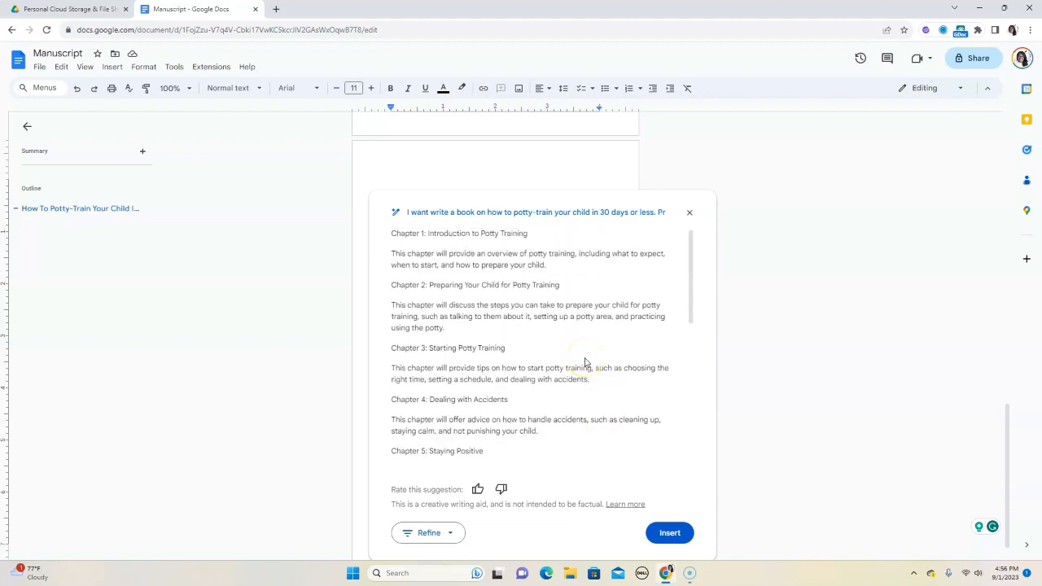
mouse_move(592, 356)
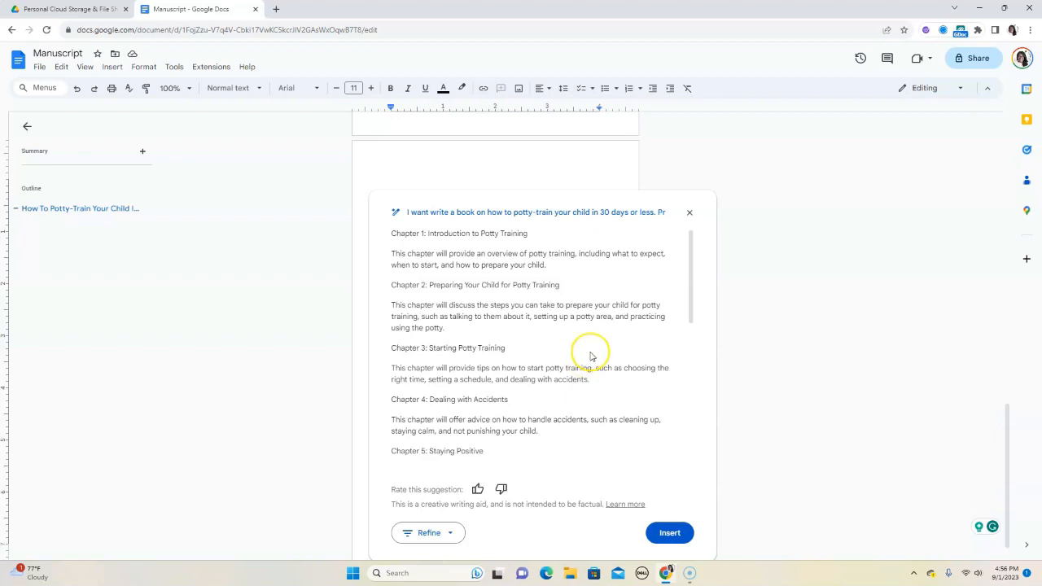
mouse_move(592, 356)
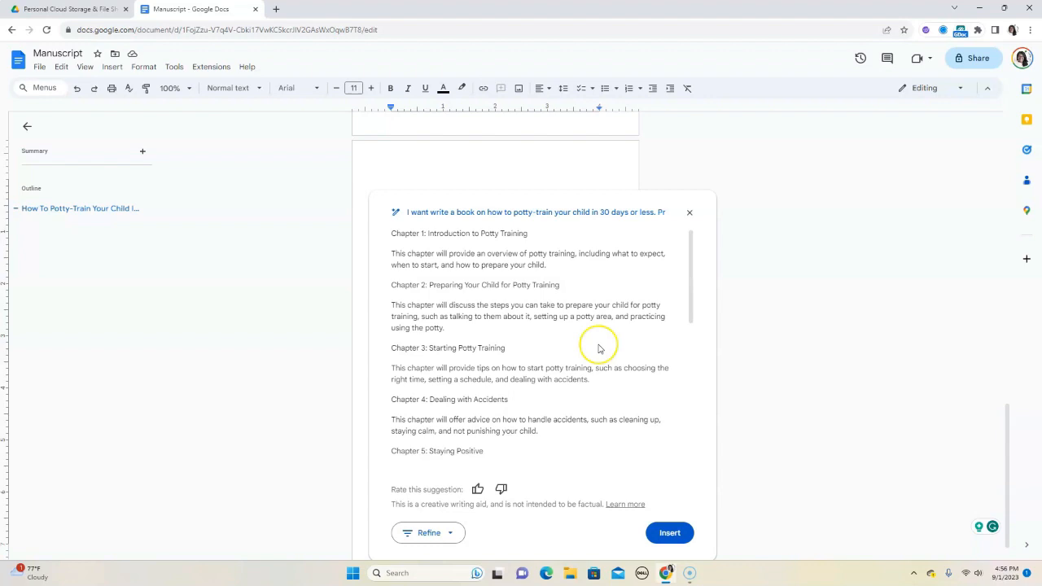
mouse_move(617, 337)
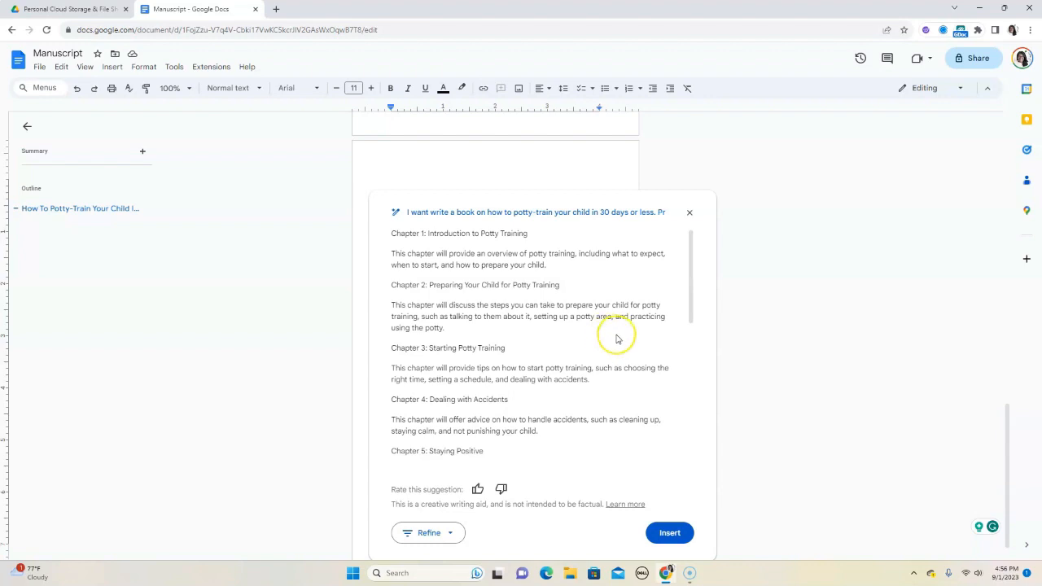
scroll(down, 3)
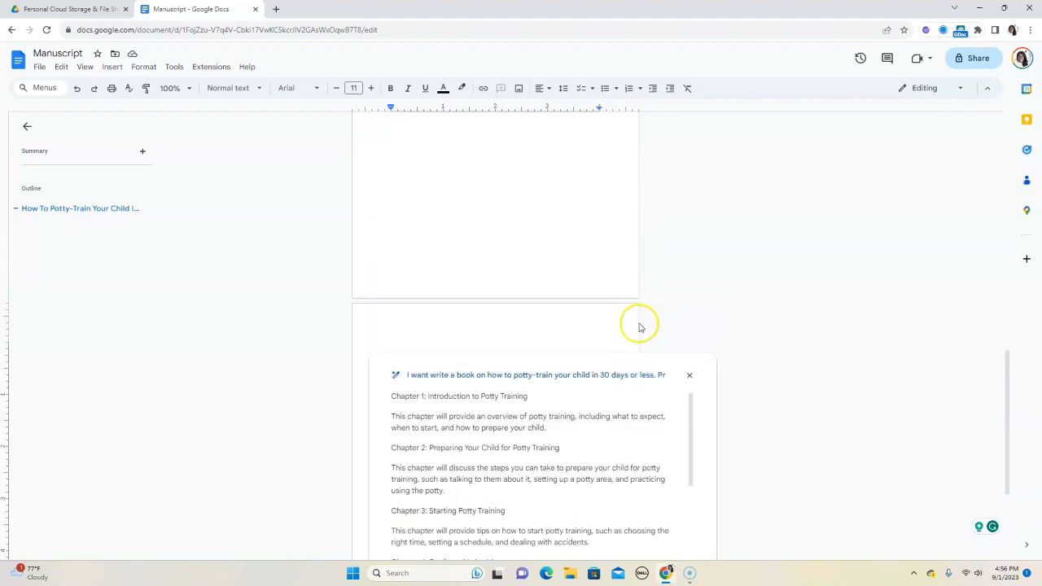
scroll(down, 3)
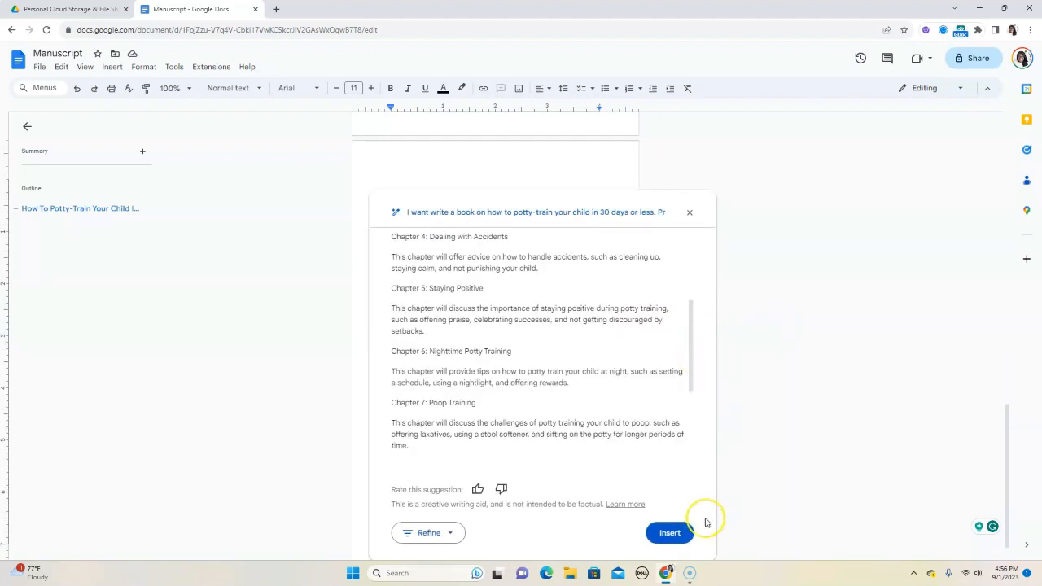
Step: Insert the elaborated outline into the Manuscript page and scroll back to its top
click(669, 533)
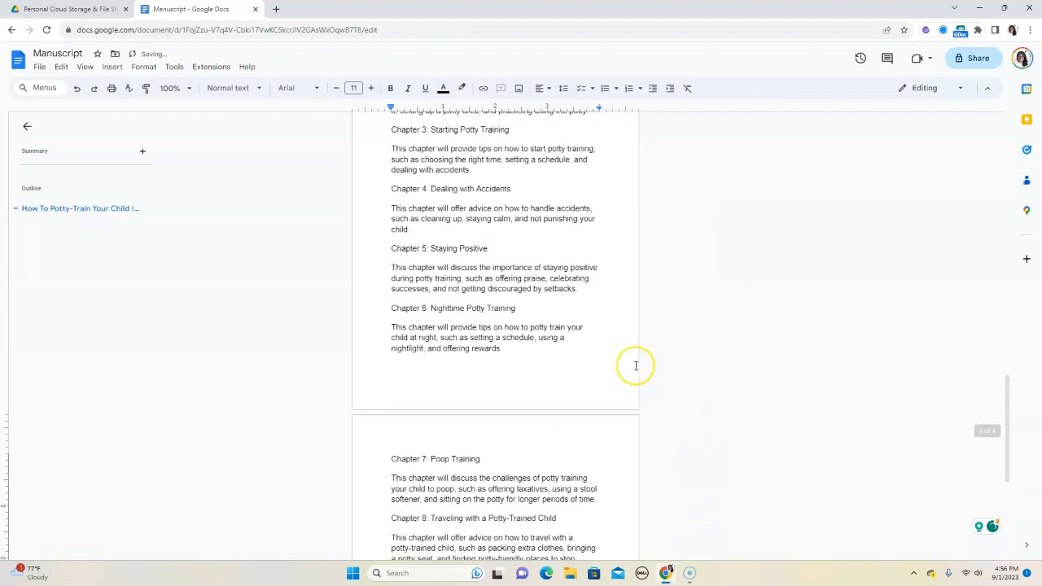
scroll(up, 3)
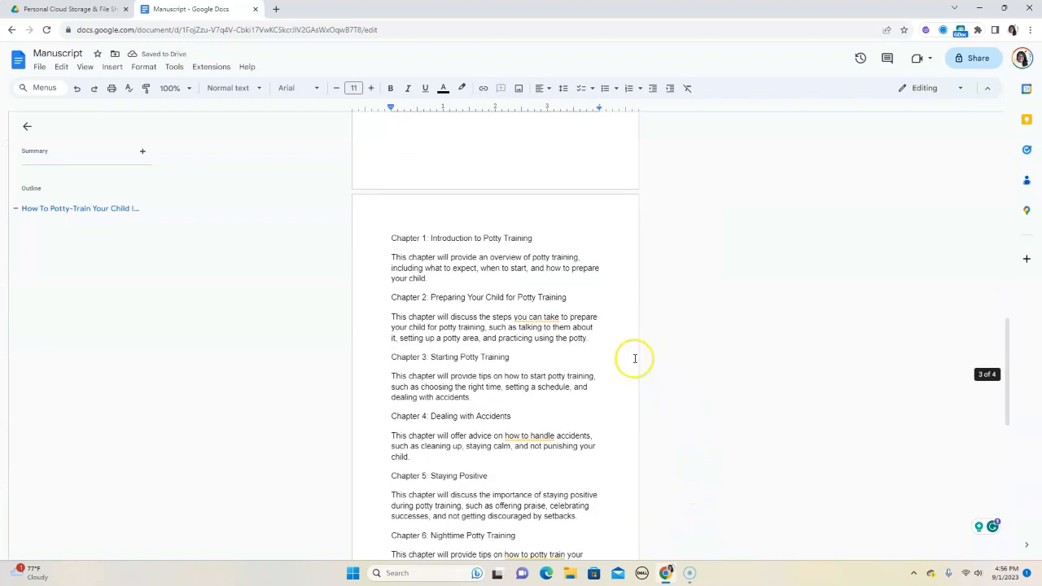
mouse_move(555, 306)
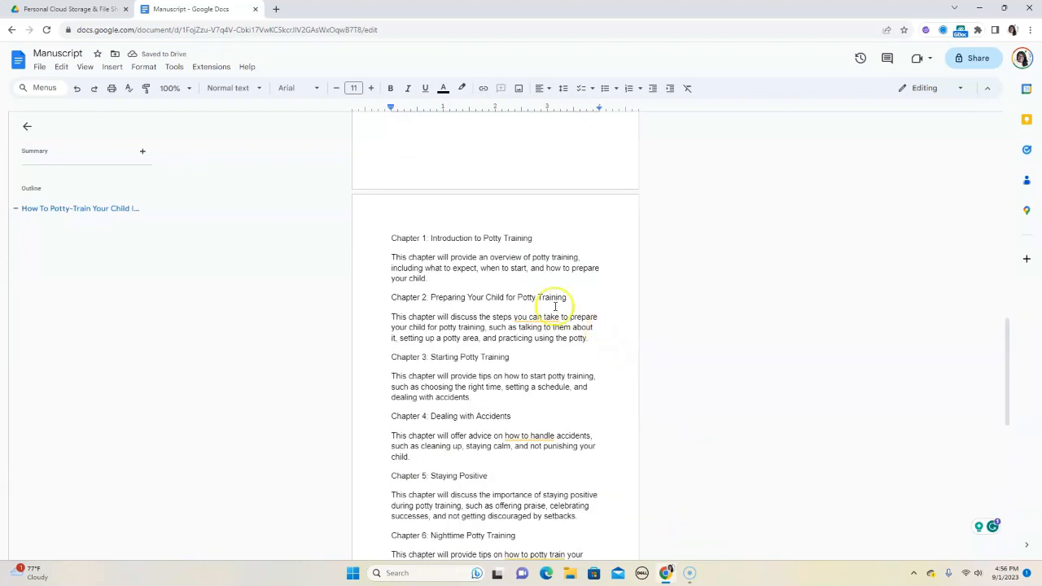
mouse_move(464, 297)
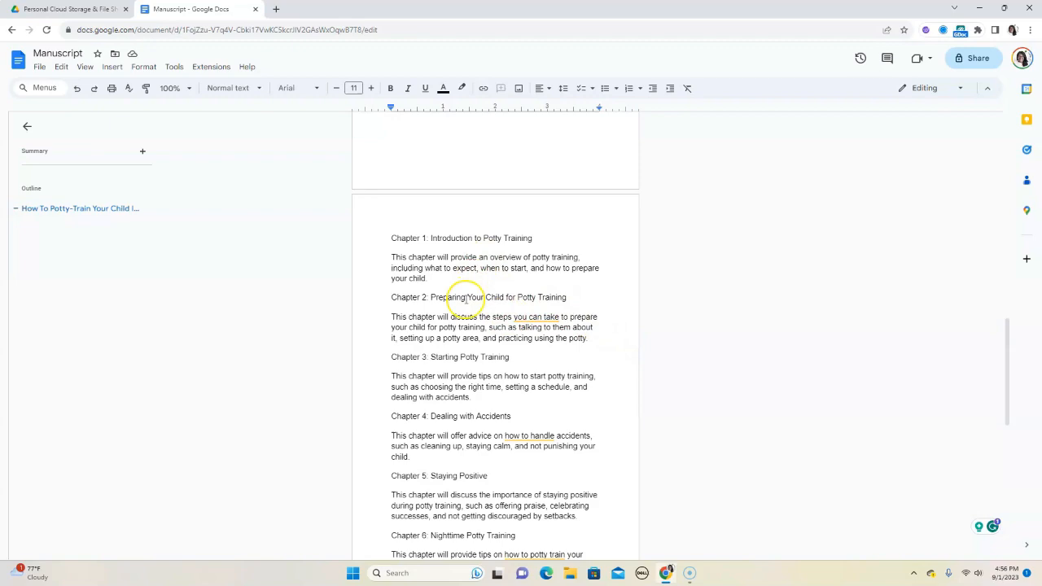